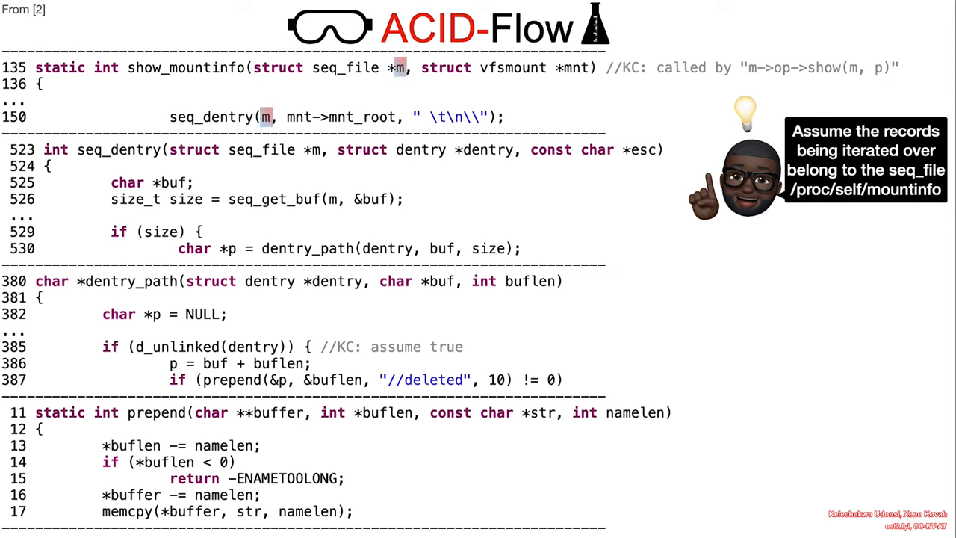
# Select the size variable in the seq_dentry declaration to begin tracing it into dentry_path.
pyautogui.doubleClick(373, 198)
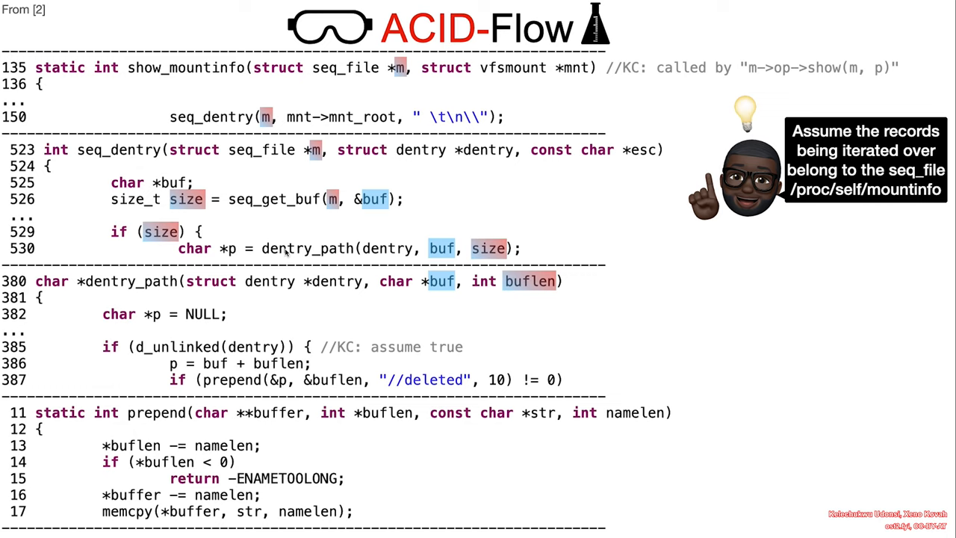
pyautogui.moveTo(522, 289)
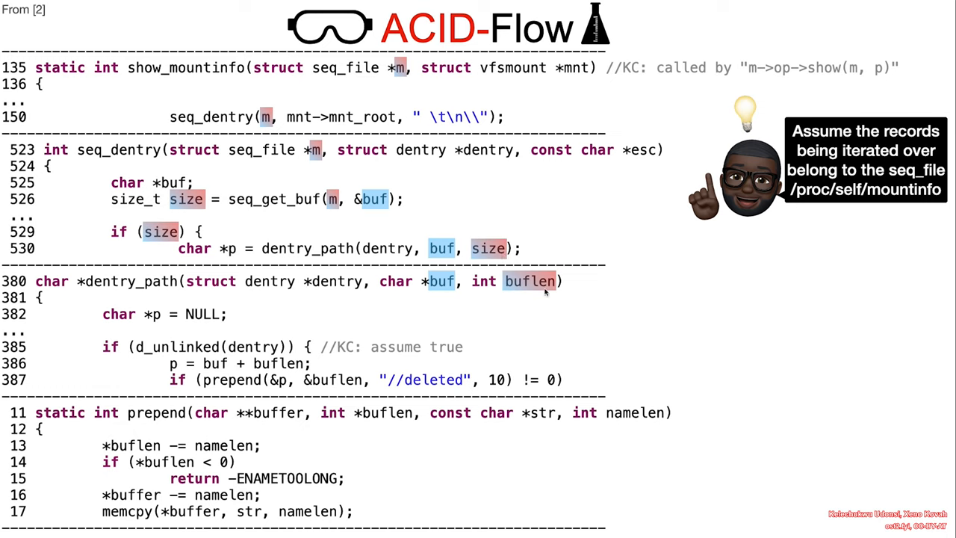
pyautogui.moveTo(153, 207)
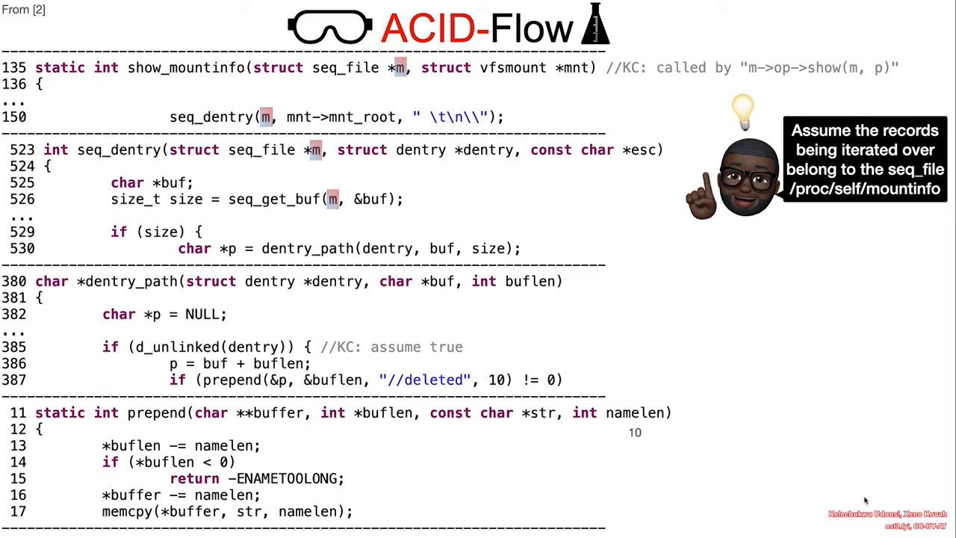
pyautogui.moveTo(896, 197)
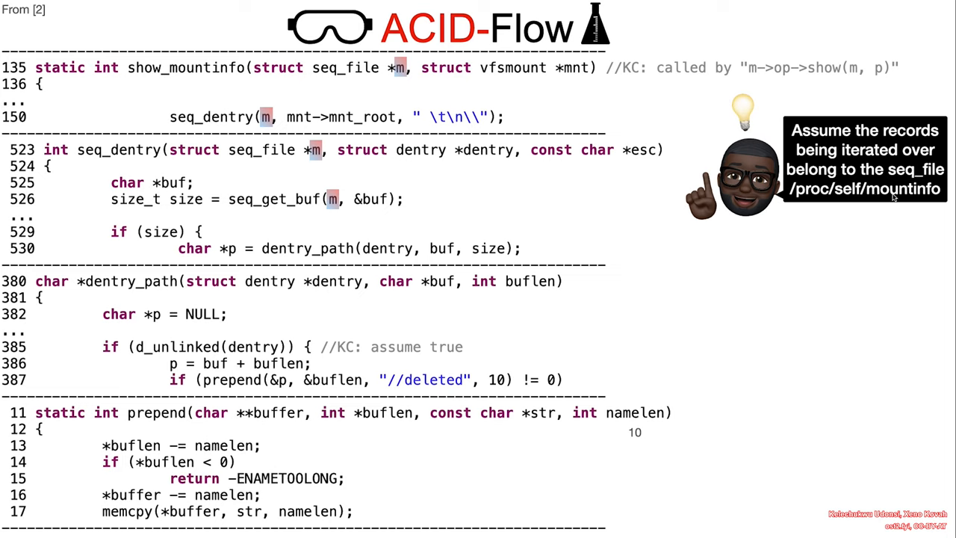
pyautogui.moveTo(893, 195)
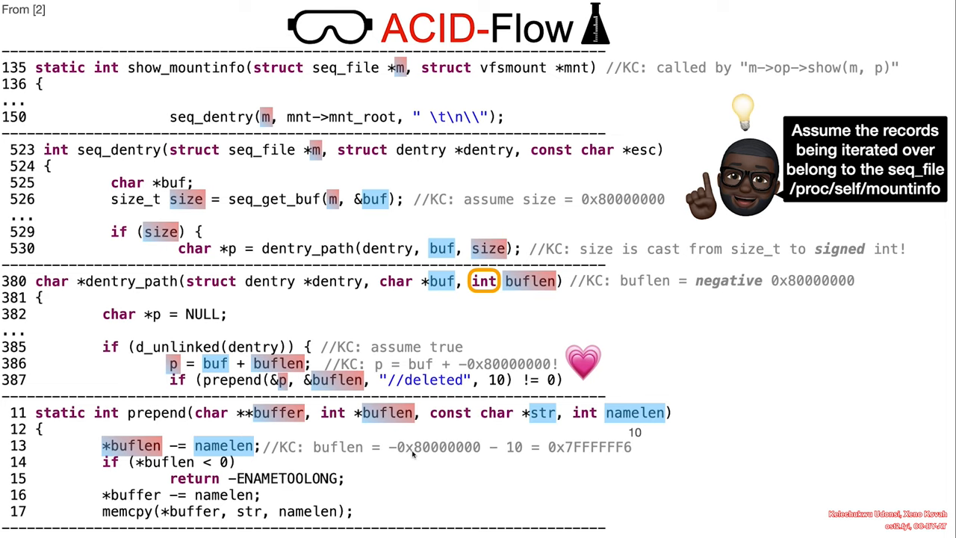
pyautogui.moveTo(495, 455)
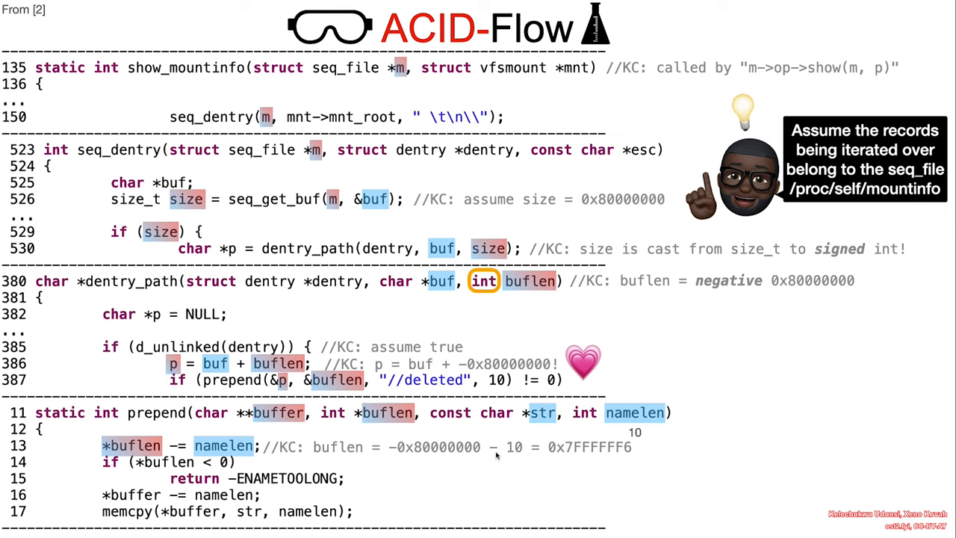
pyautogui.moveTo(585, 454)
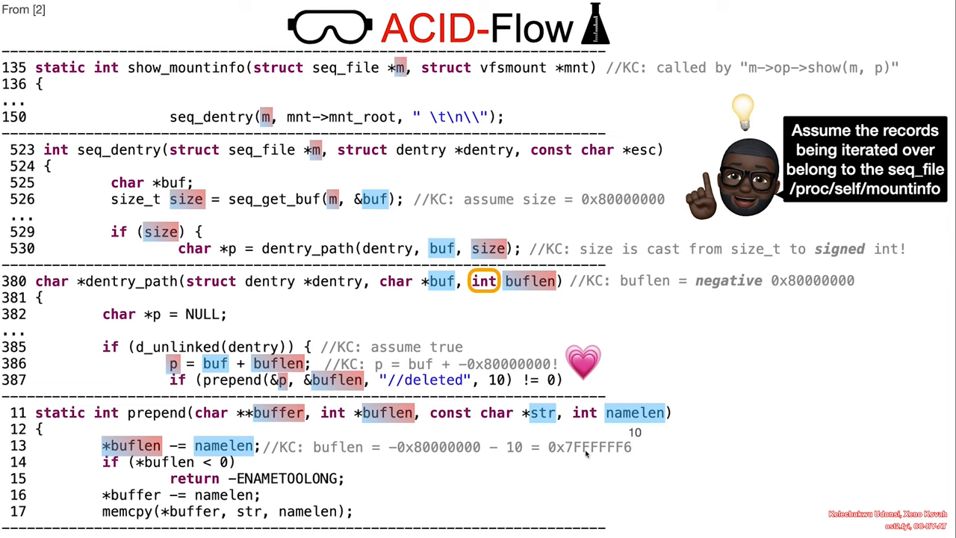